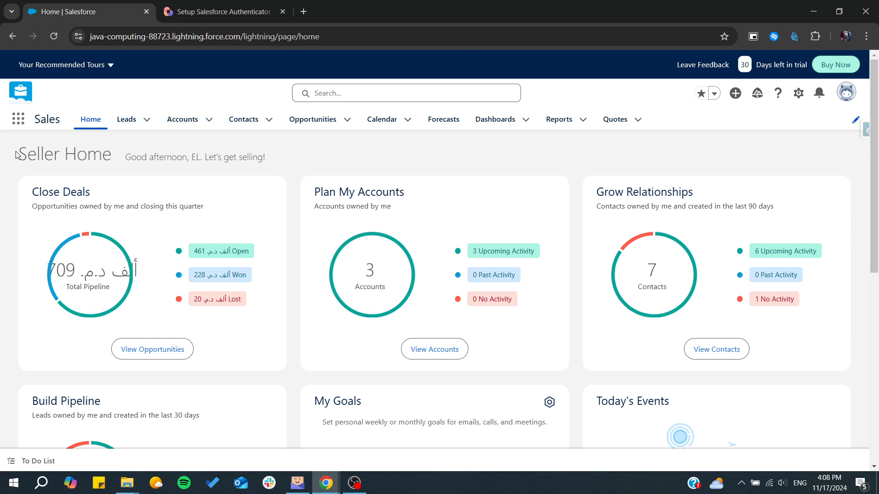
pyautogui.moveTo(223, 12)
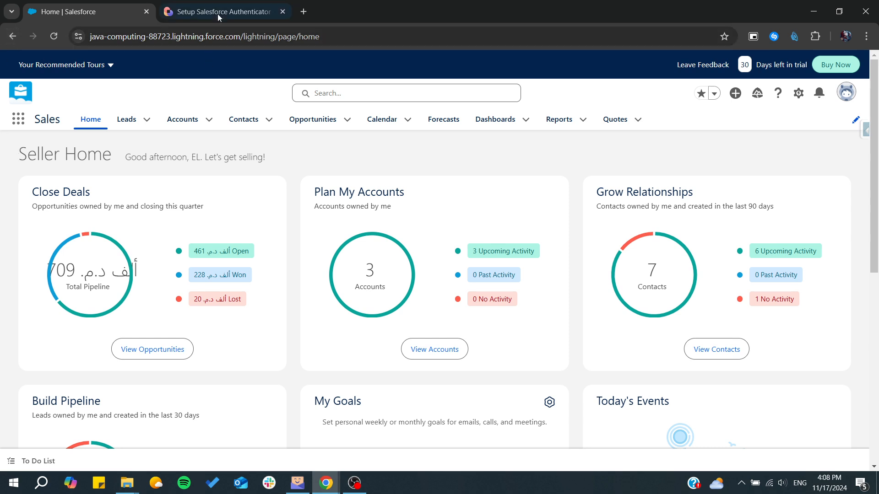
# Step: Browse the Bardeen Salesforce Authenticator guide to its Google Play app-install screenshot and push-notification note
pyautogui.click(224, 11)
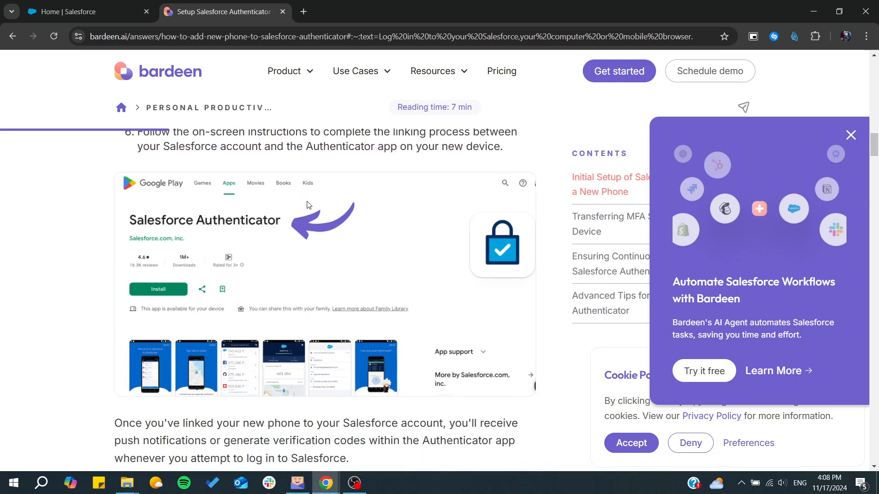
pyautogui.scroll(-3)
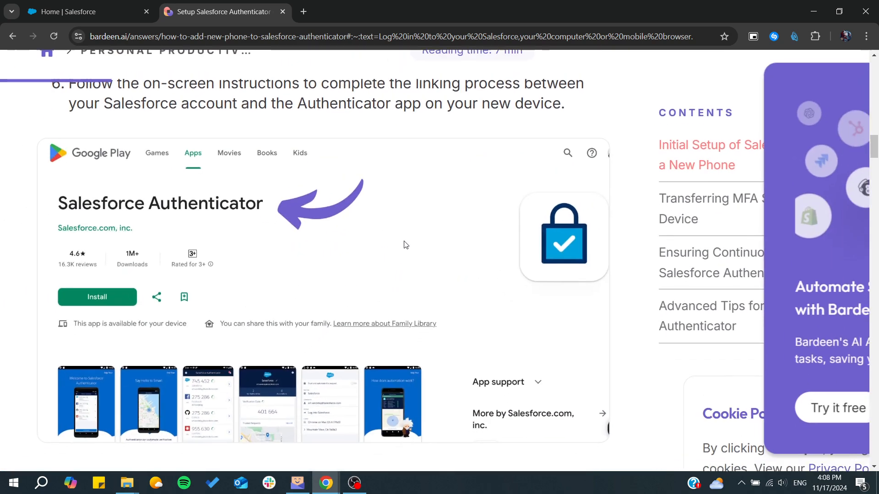
pyautogui.scroll(-3)
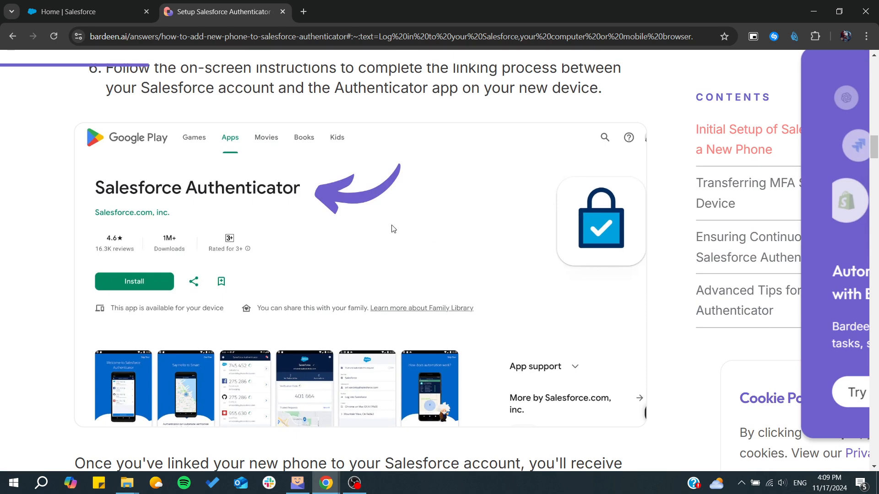
pyautogui.moveTo(274, 194)
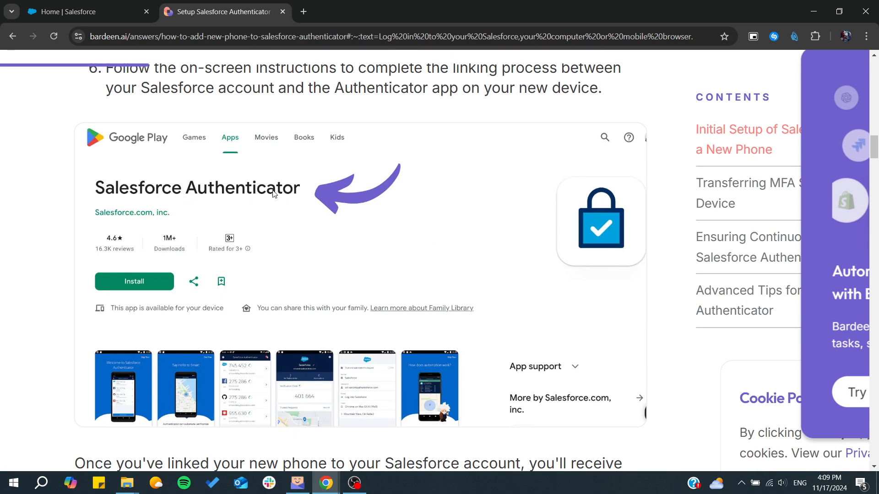
pyautogui.scroll(-3)
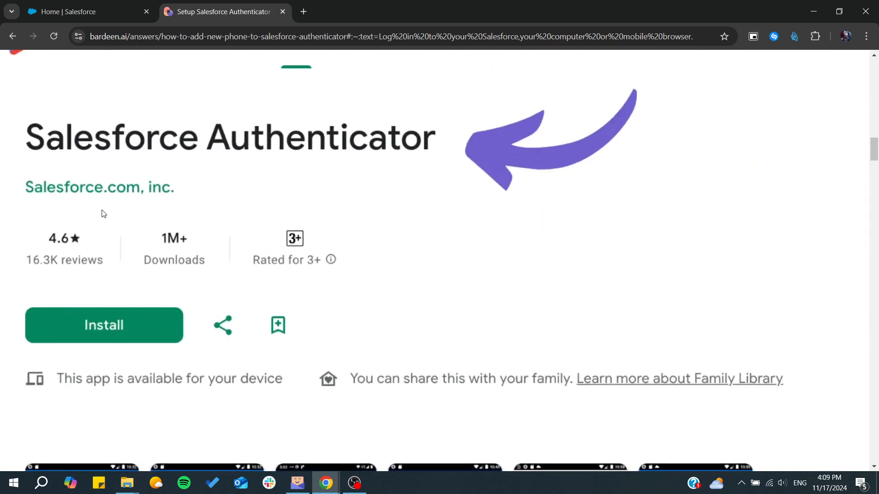
pyautogui.moveTo(61, 210)
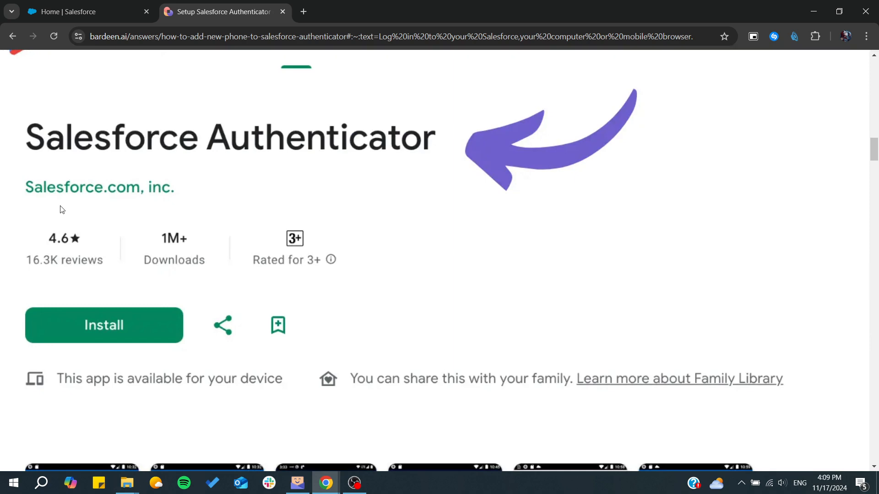
pyautogui.moveTo(156, 190)
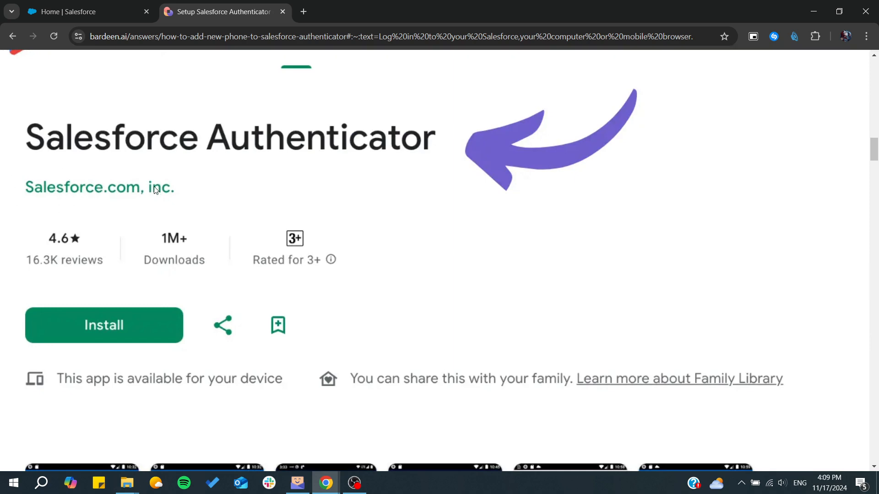
pyautogui.scroll(-3)
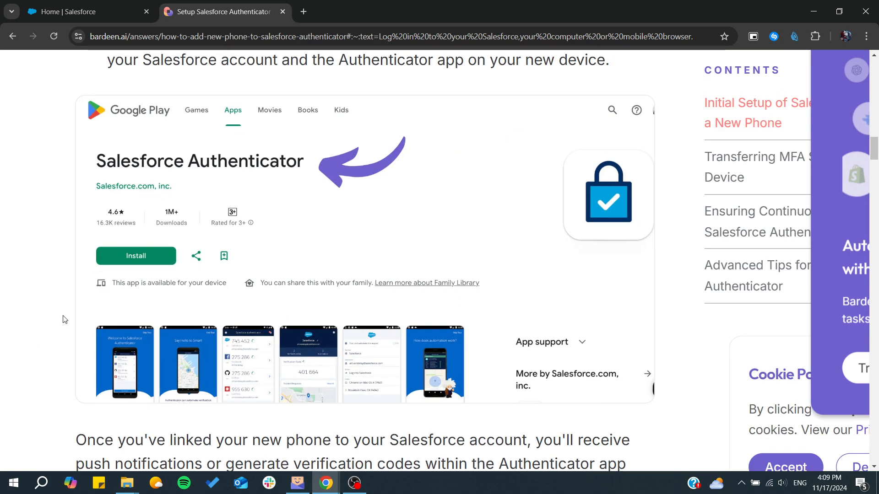
pyautogui.scroll(-3)
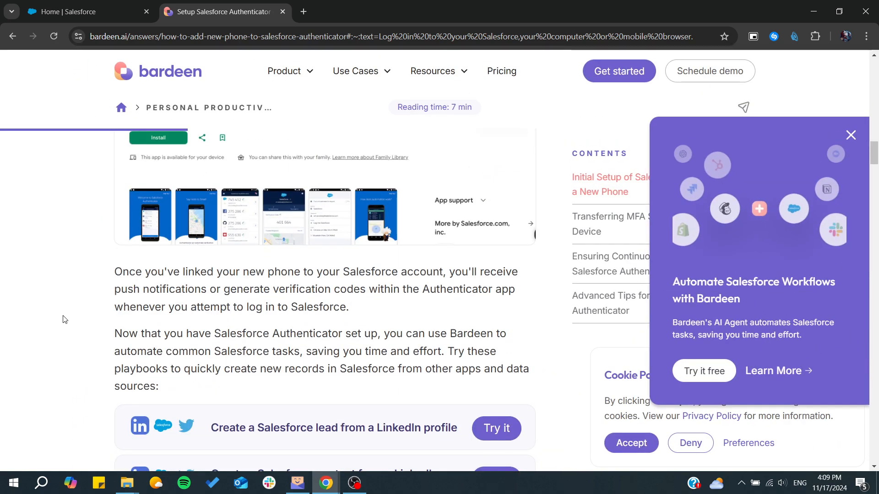
pyautogui.scroll(3)
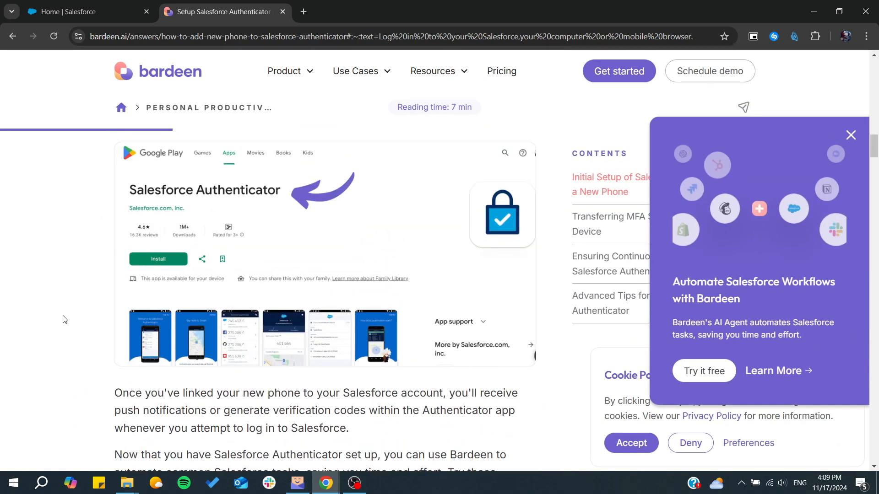
pyautogui.moveTo(457, 232)
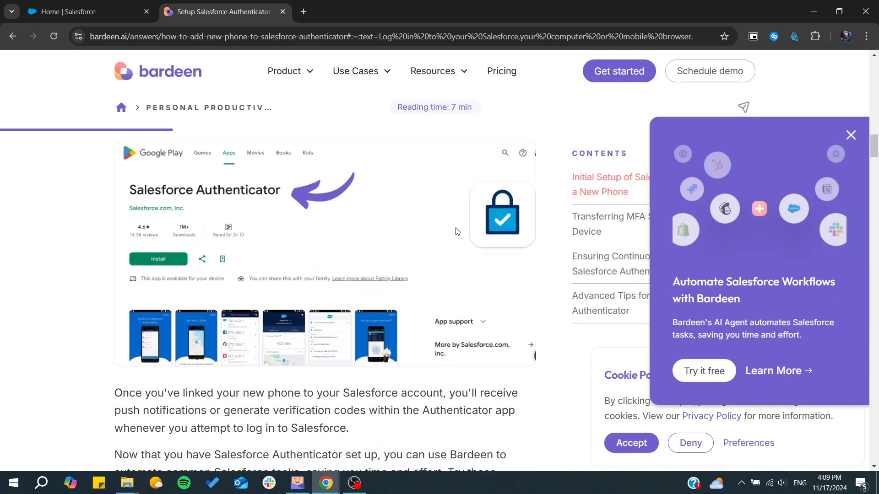
# Step: Reach the five-step 'Transferring MFA Settings to Your New Device' section and highlight 'Disconnect' in step 3
pyautogui.scroll(-3)
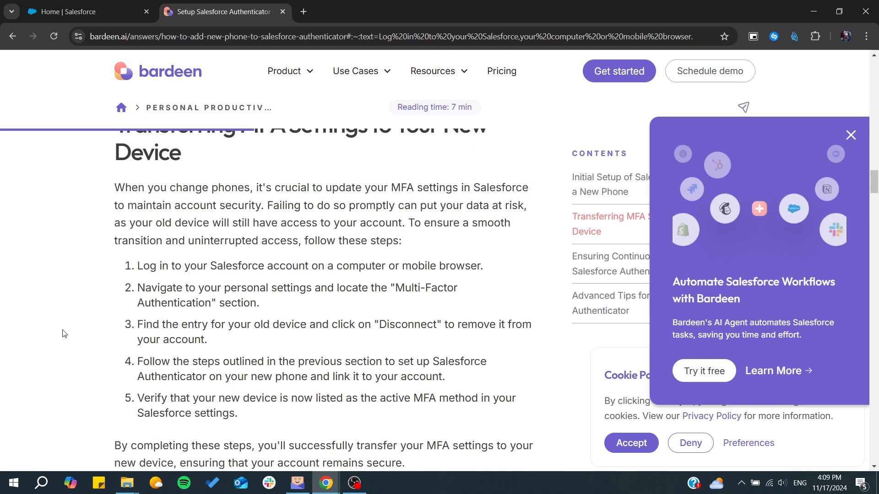
pyautogui.moveTo(133, 239)
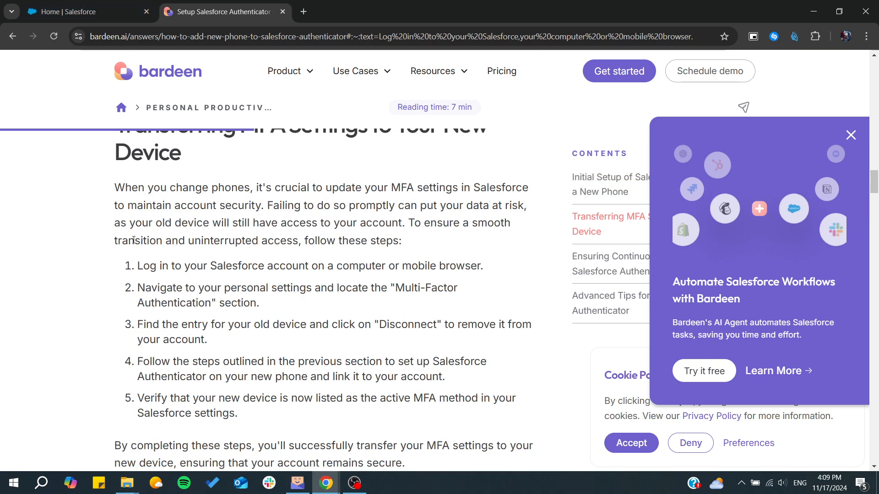
pyautogui.scroll(-3)
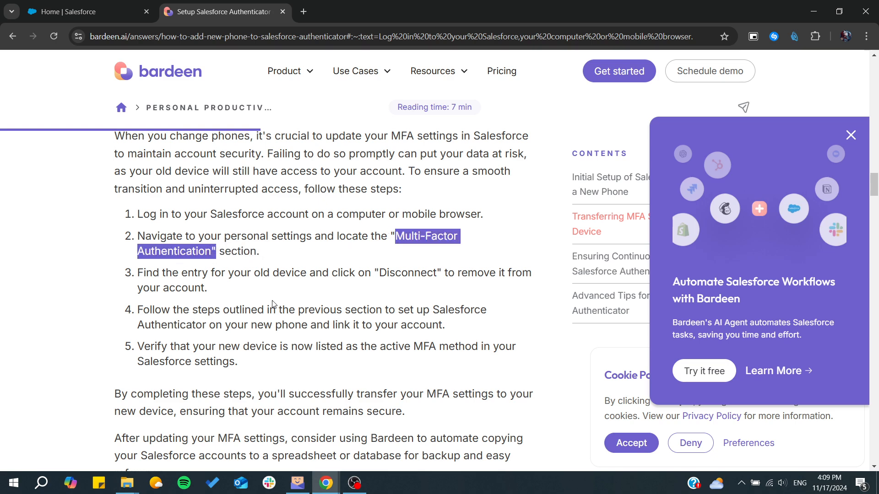
pyautogui.doubleClick(406, 273)
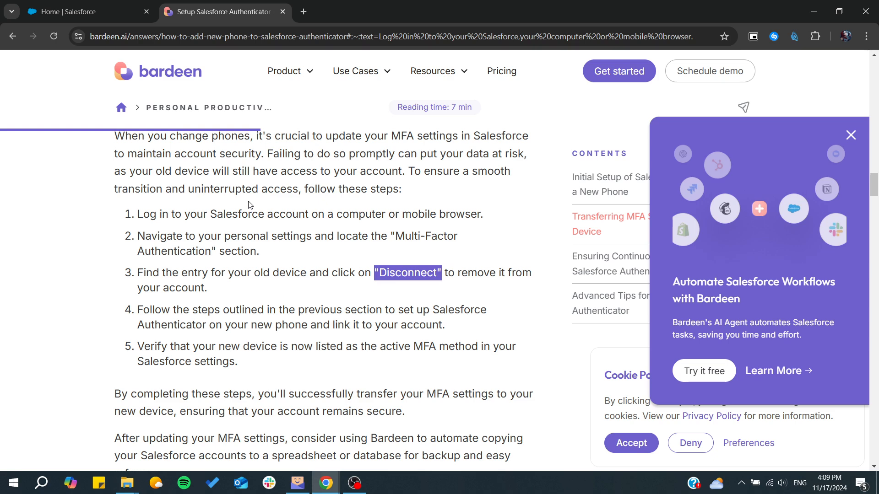
pyautogui.moveTo(63, 361)
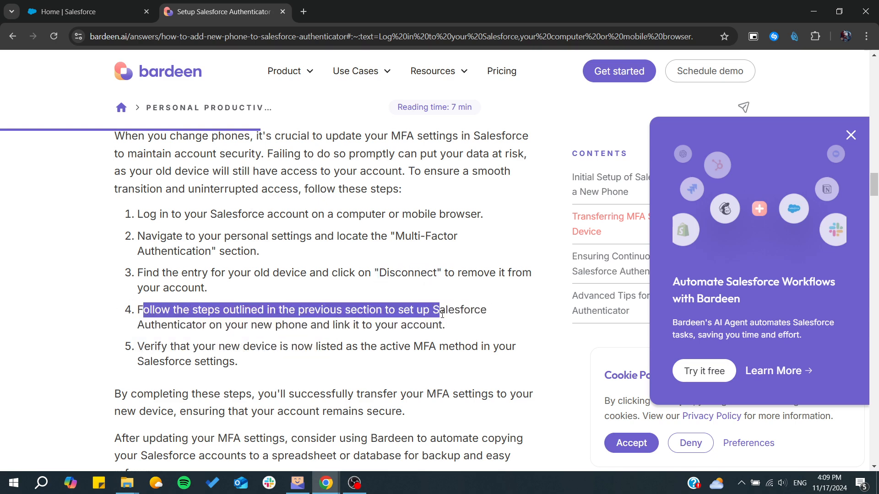
# Step: From Salesforce Seller Home, reach personal settings with My Personal Information expanded on the Personal Information page
pyautogui.click(84, 11)
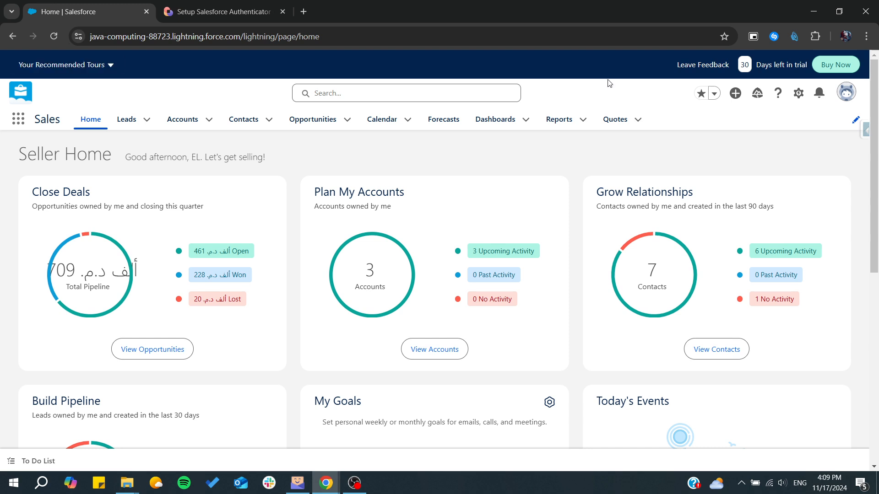
pyautogui.click(846, 92)
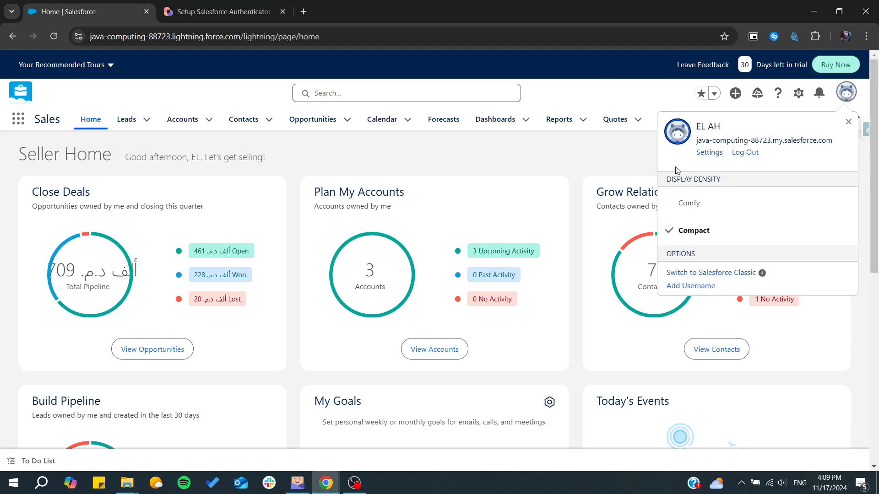
pyautogui.click(707, 152)
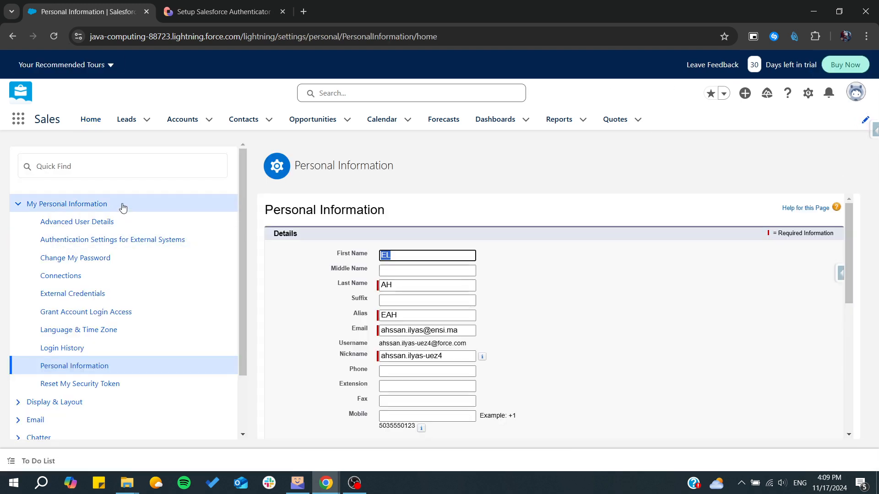
pyautogui.scroll(-3)
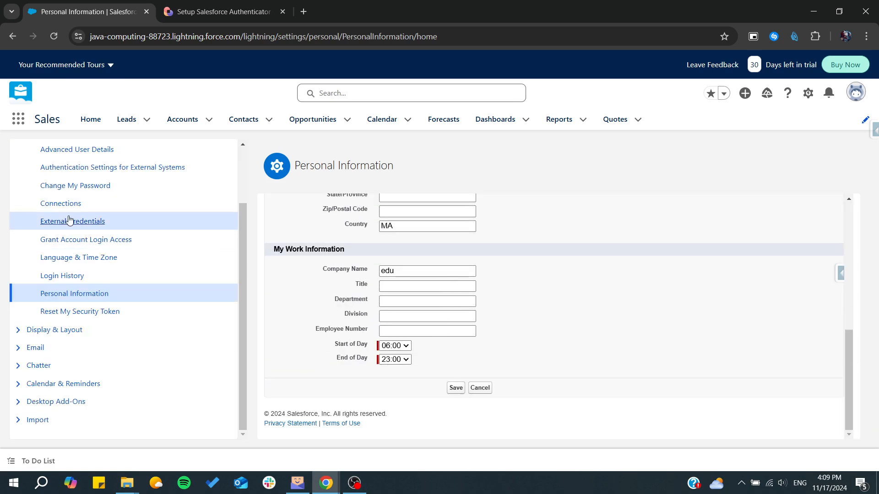
# Step: Review Advanced User Details for OAuth Apps, Installed Mobile Apps, Authentication Settings and Login History
pyautogui.click(77, 149)
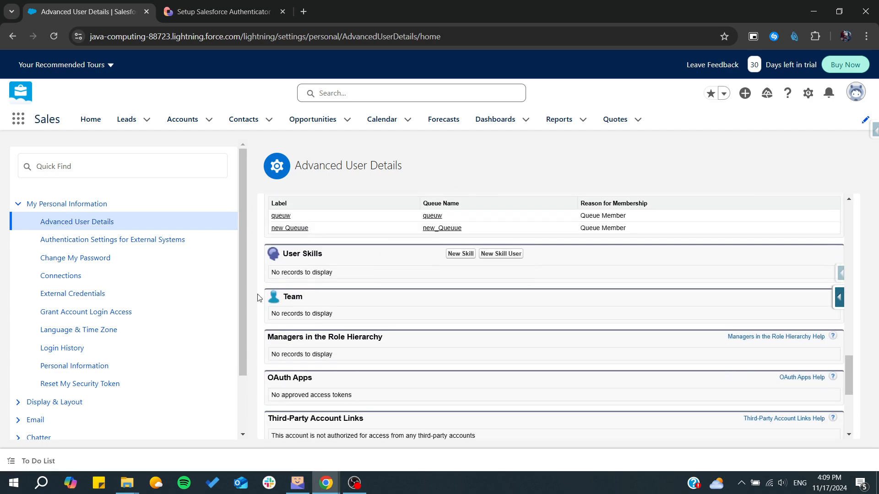
pyautogui.scroll(-3)
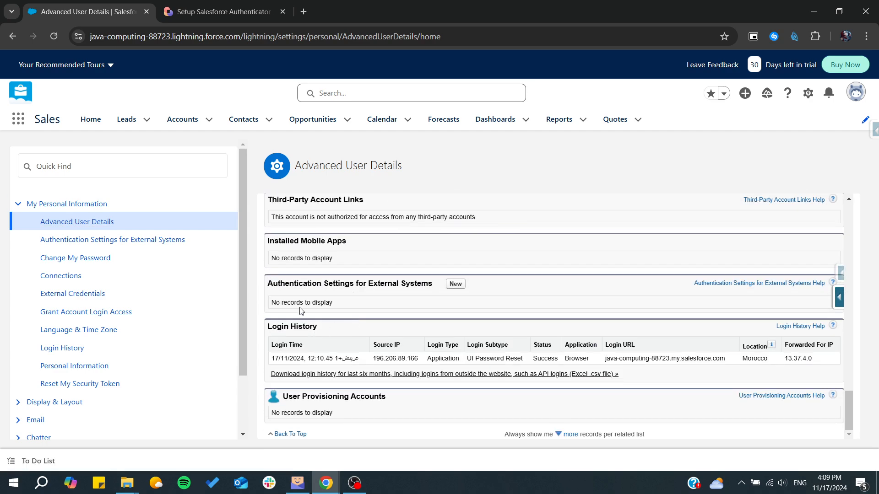
pyautogui.scroll(3)
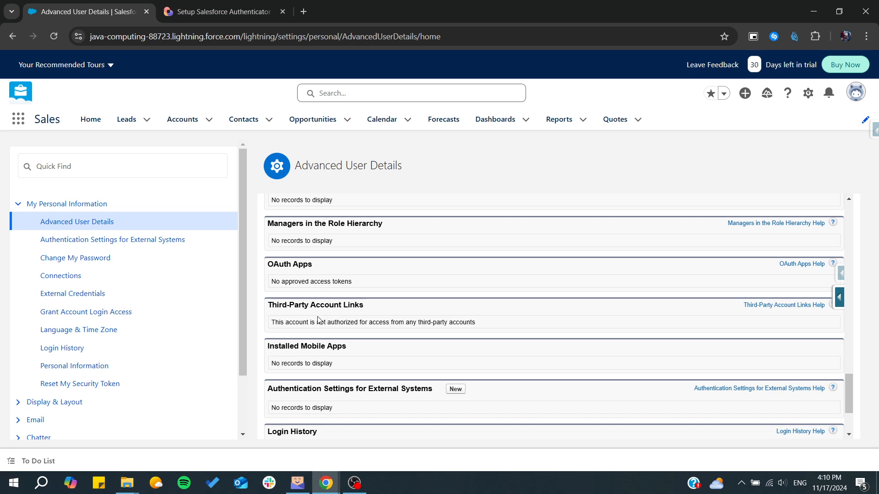
pyautogui.scroll(3)
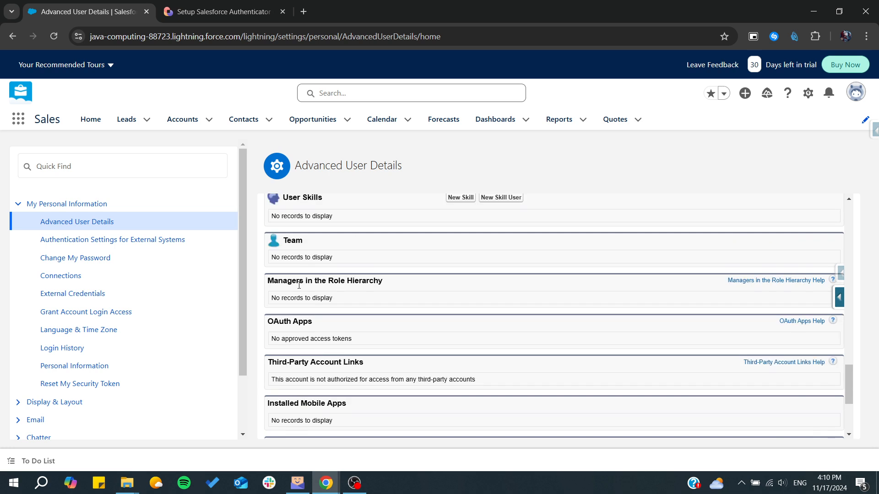
pyautogui.scroll(-3)
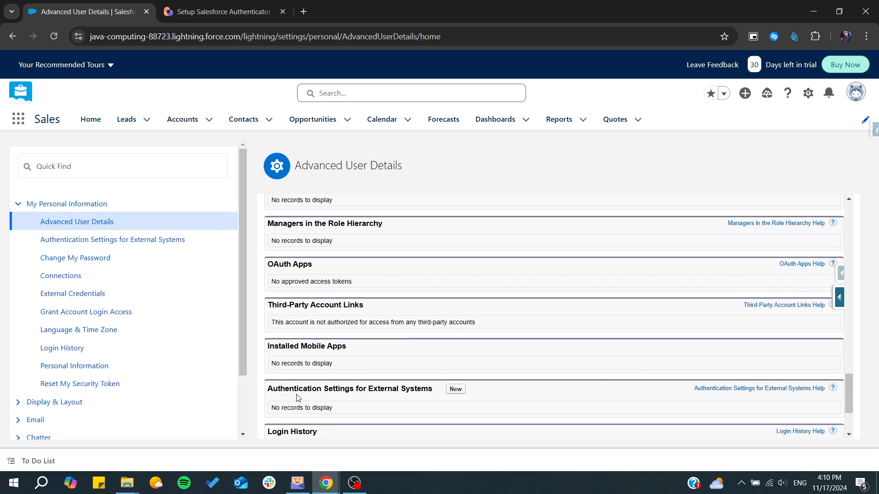
# Step: Back in the Bardeen guide, revisit the five MFA transfer steps and clear the highlighted text in step 4
pyautogui.click(223, 11)
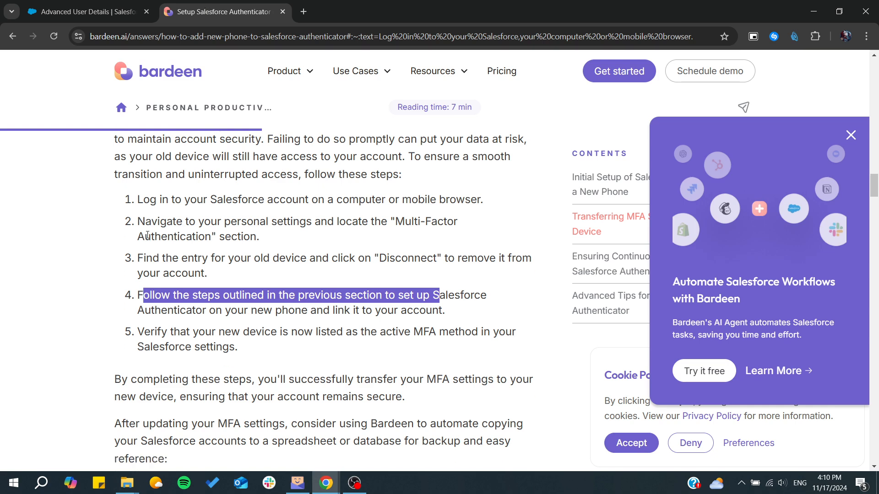
pyautogui.scroll(-3)
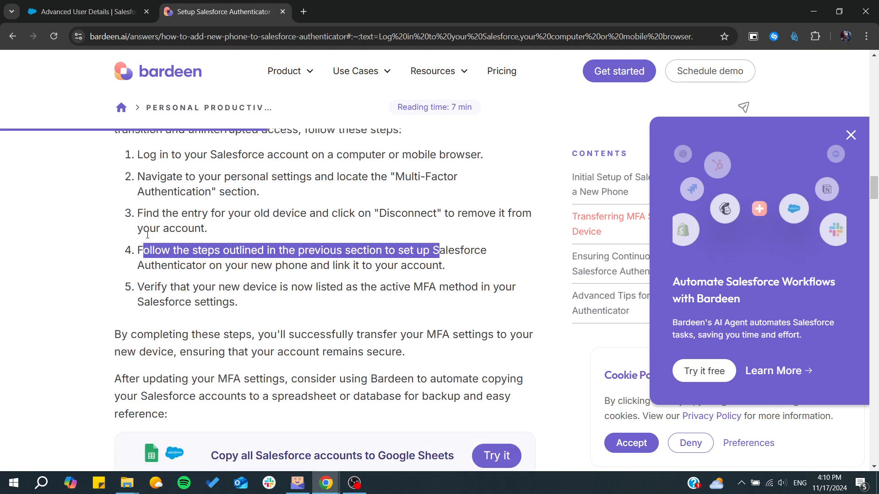
pyautogui.scroll(-3)
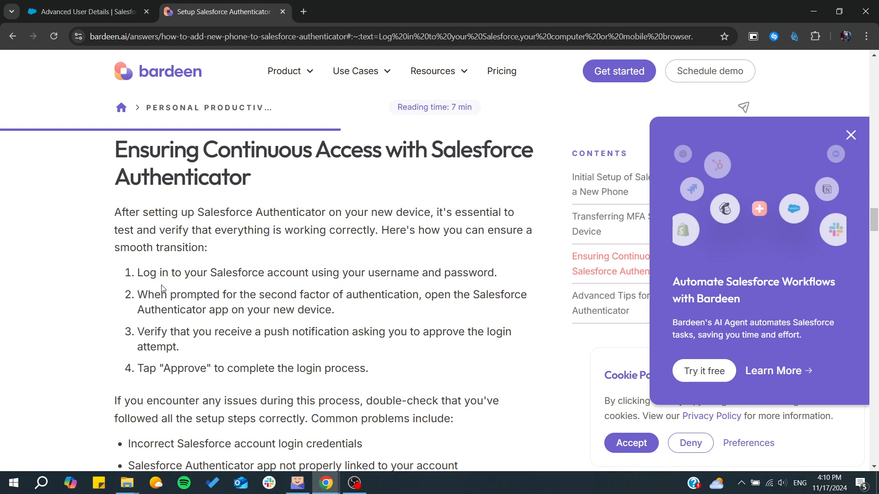
pyautogui.scroll(-3)
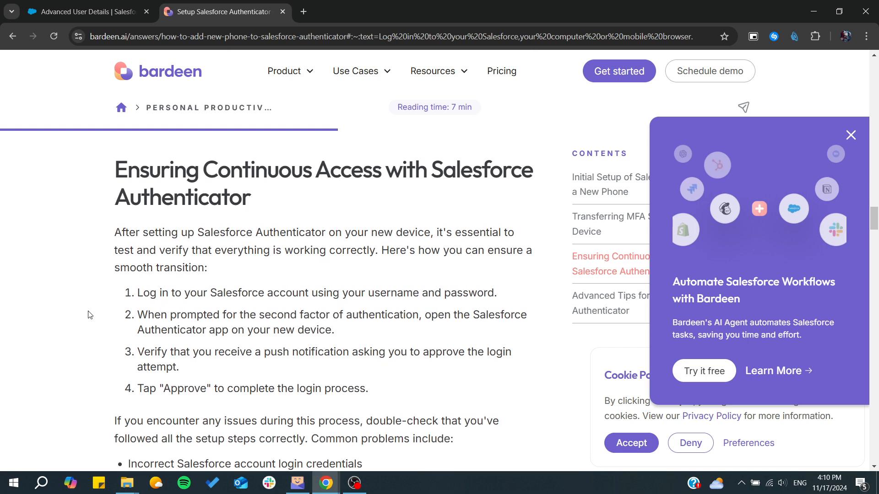
pyautogui.scroll(3)
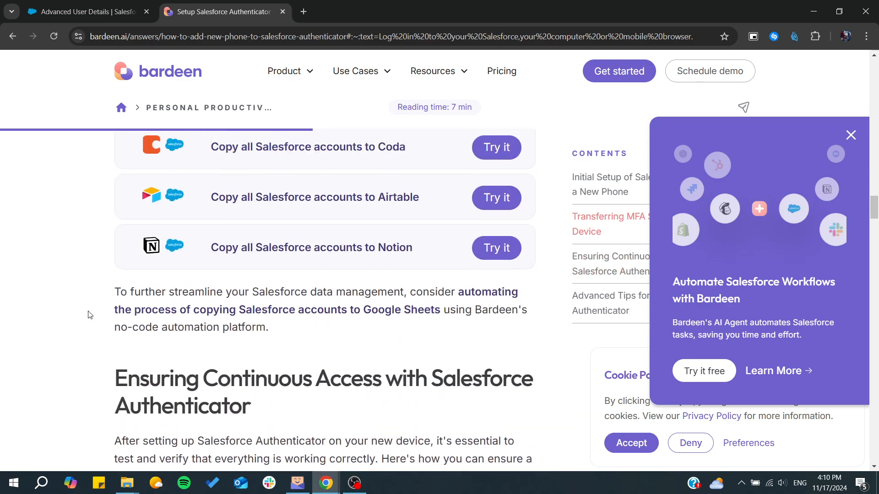
pyautogui.scroll(-3)
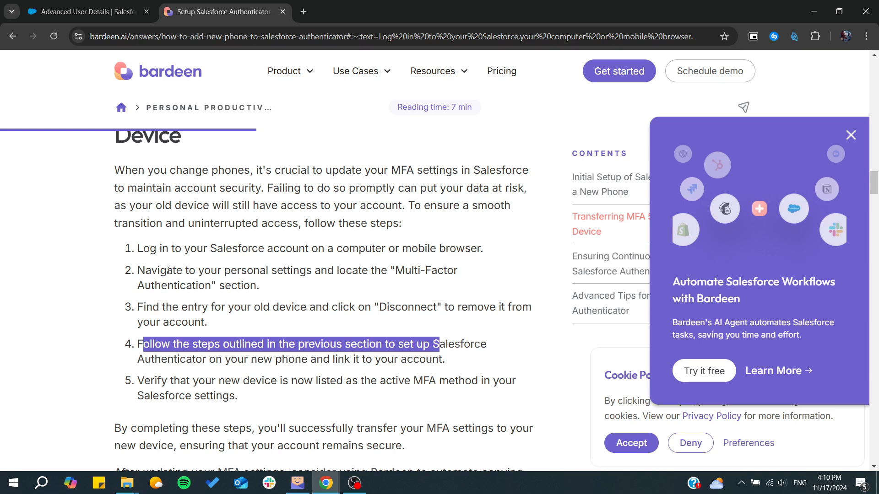
pyautogui.moveTo(282, 246)
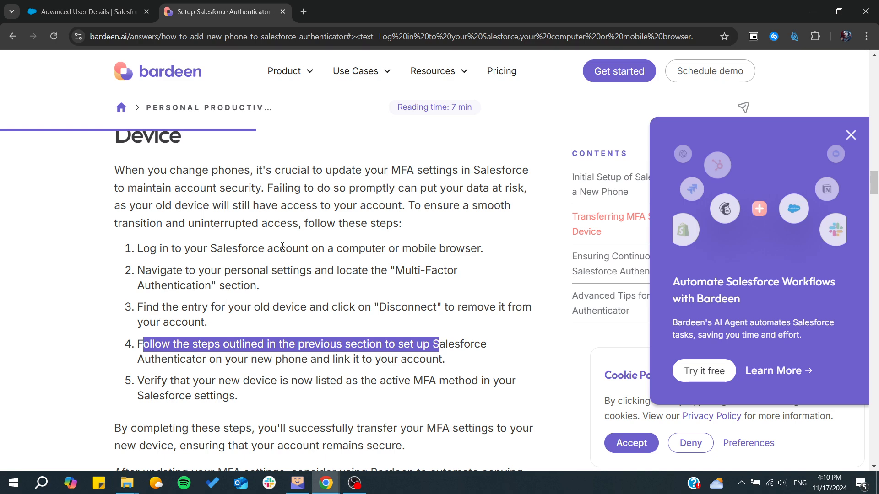
pyautogui.moveTo(520, 267)
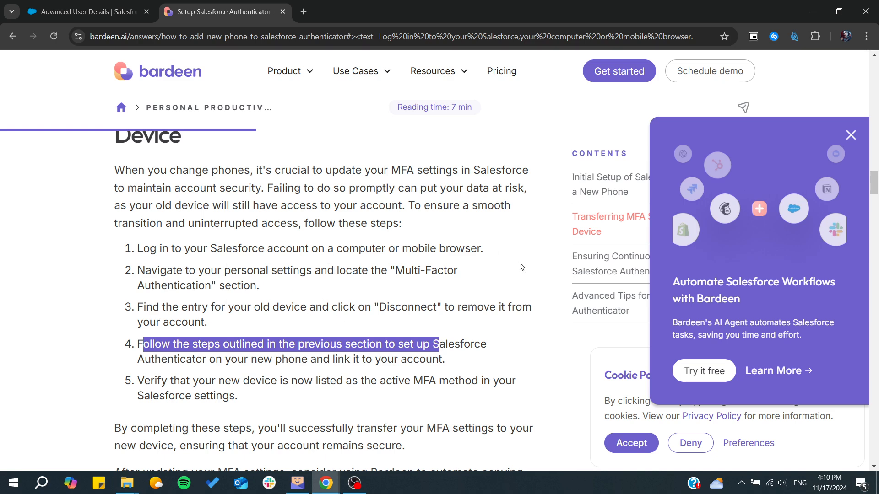
pyautogui.moveTo(270, 246)
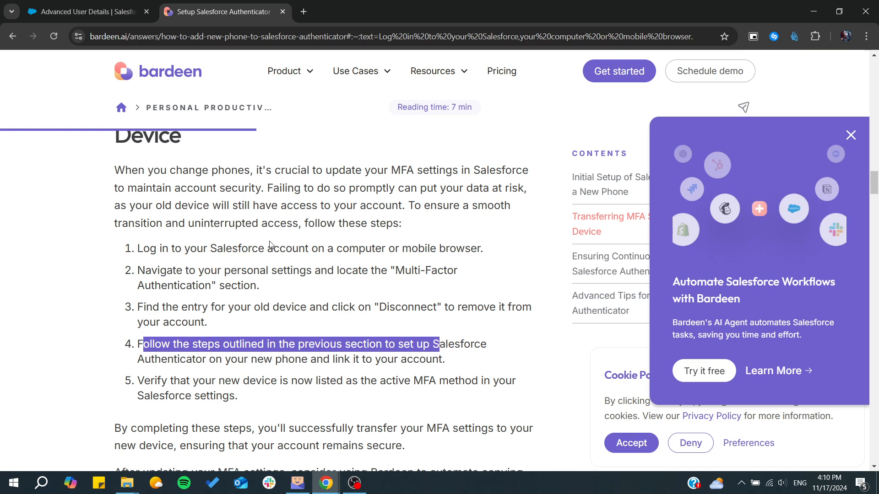
pyautogui.moveTo(196, 325)
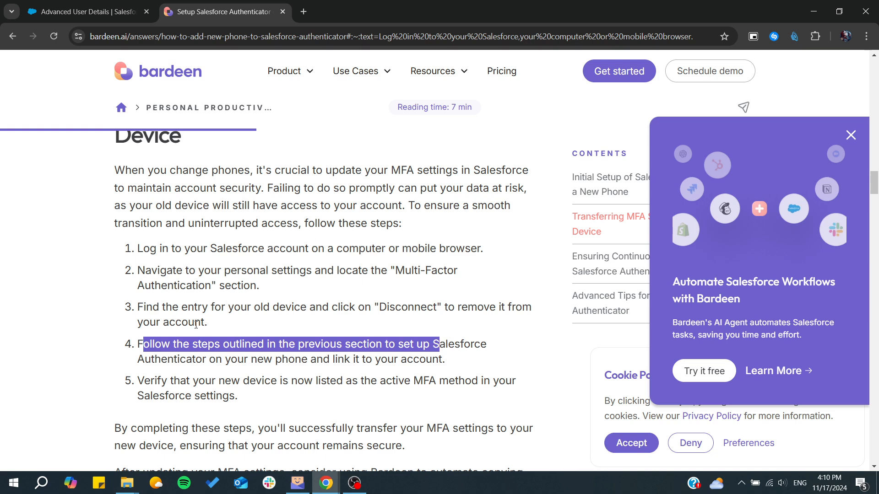
pyautogui.click(66, 345)
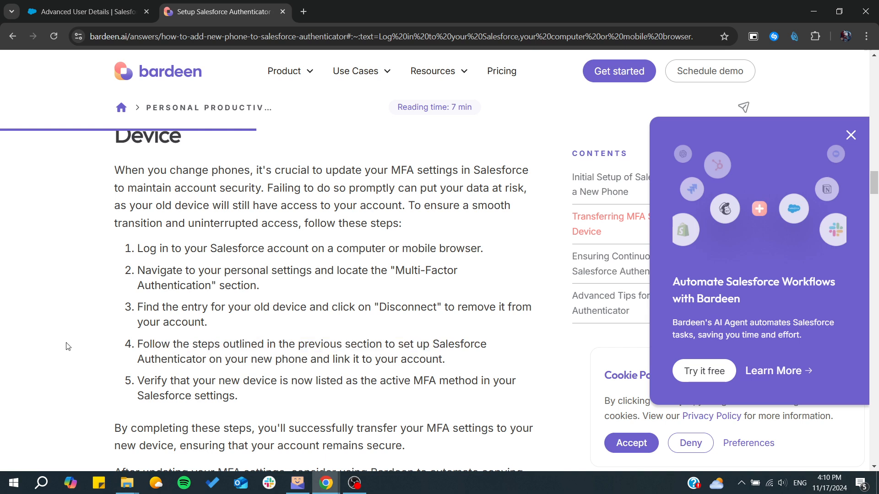
pyautogui.scroll(-3)
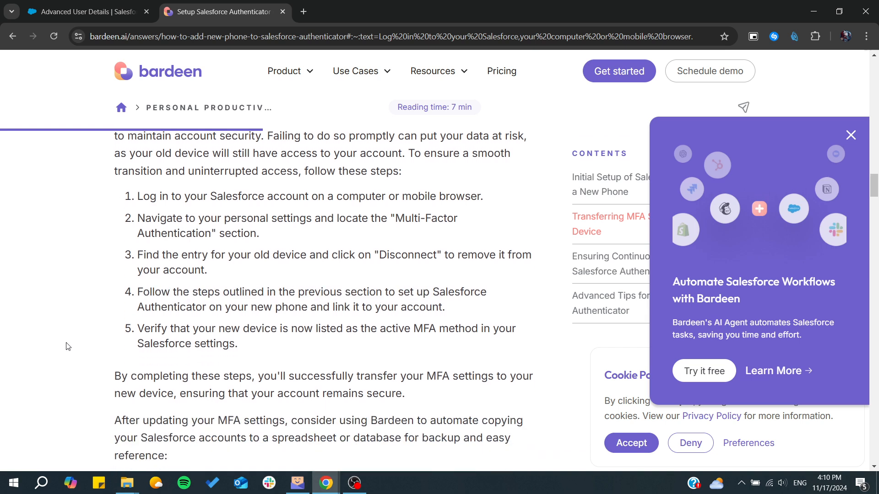